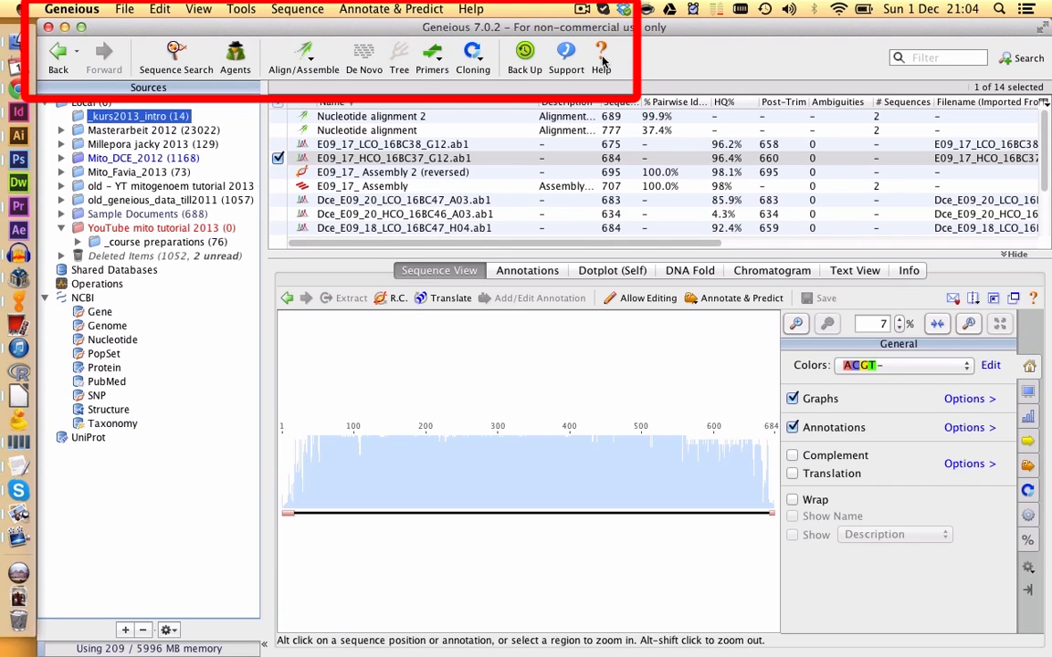
# Step: Show the 'E09_17_Assembly 2 (reversed)' document with its consensus sequence displayed
pyautogui.click(241, 11)
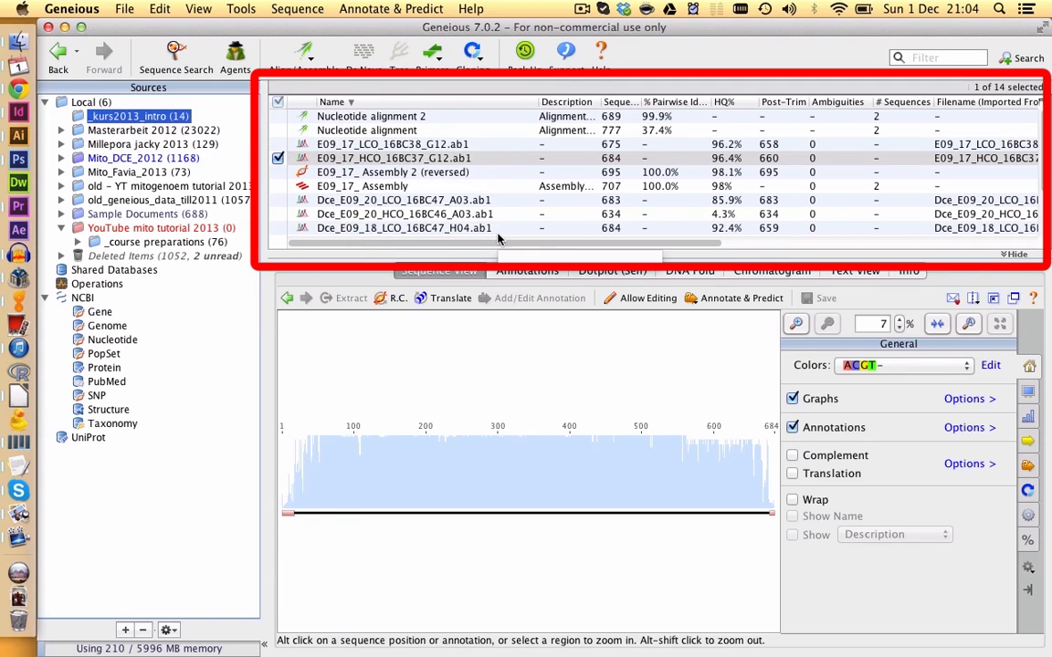
pyautogui.click(390, 157)
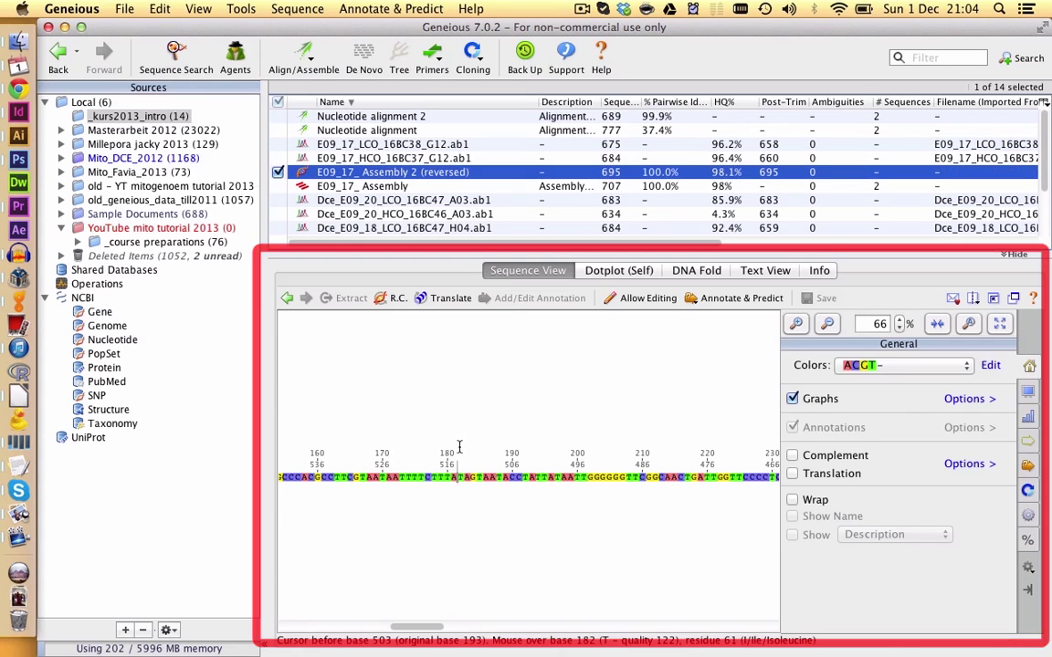
pyautogui.moveTo(387, 449)
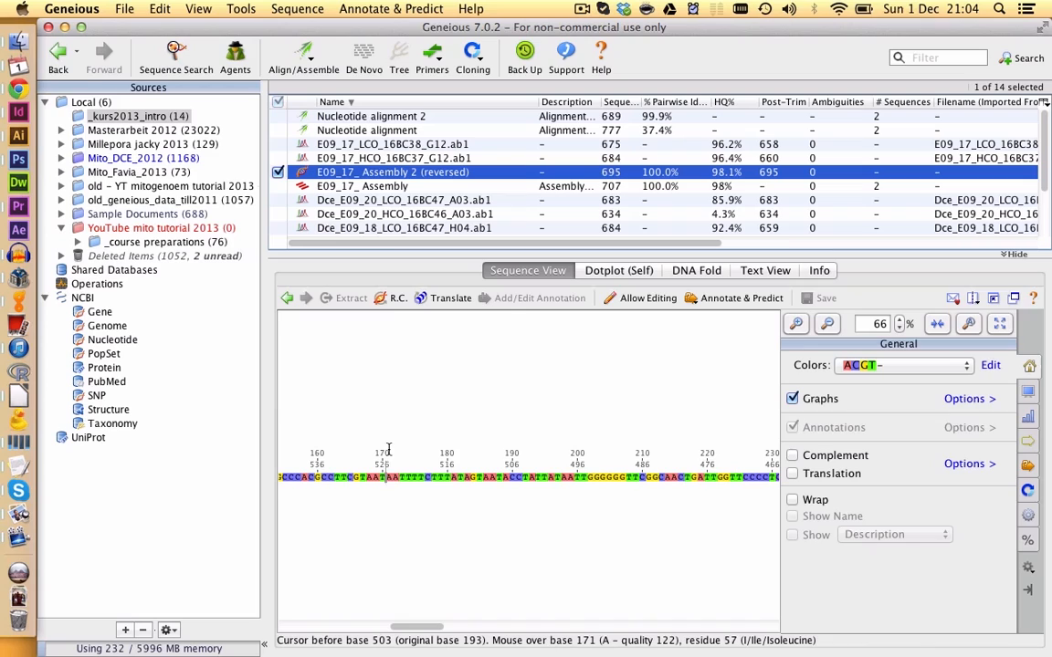
pyautogui.moveTo(504, 529)
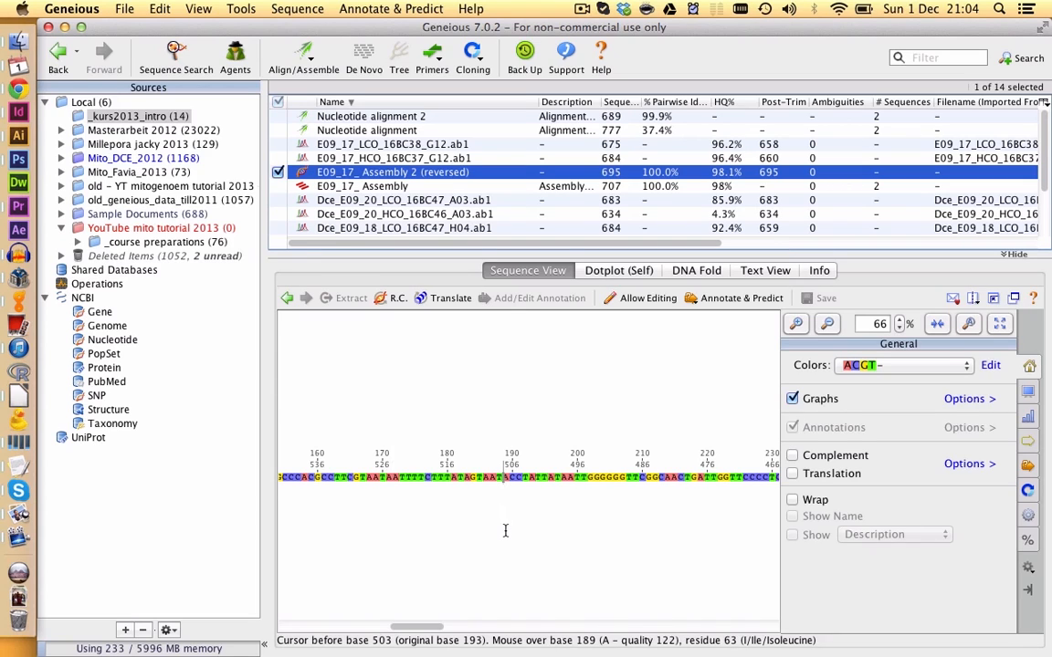
pyautogui.moveTo(569, 460)
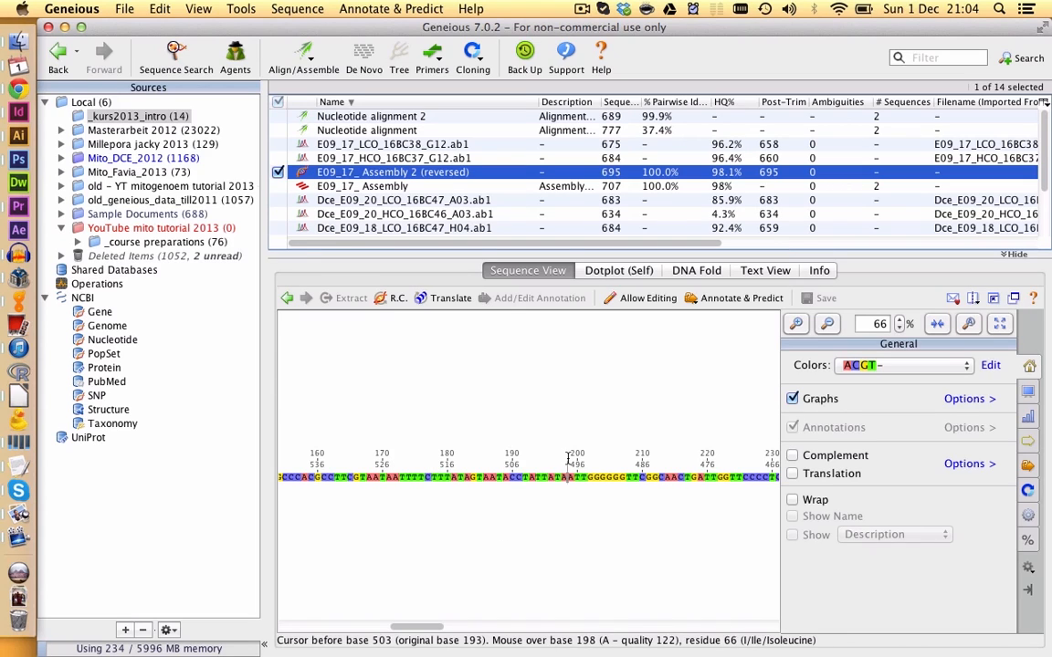
pyautogui.moveTo(887, 383)
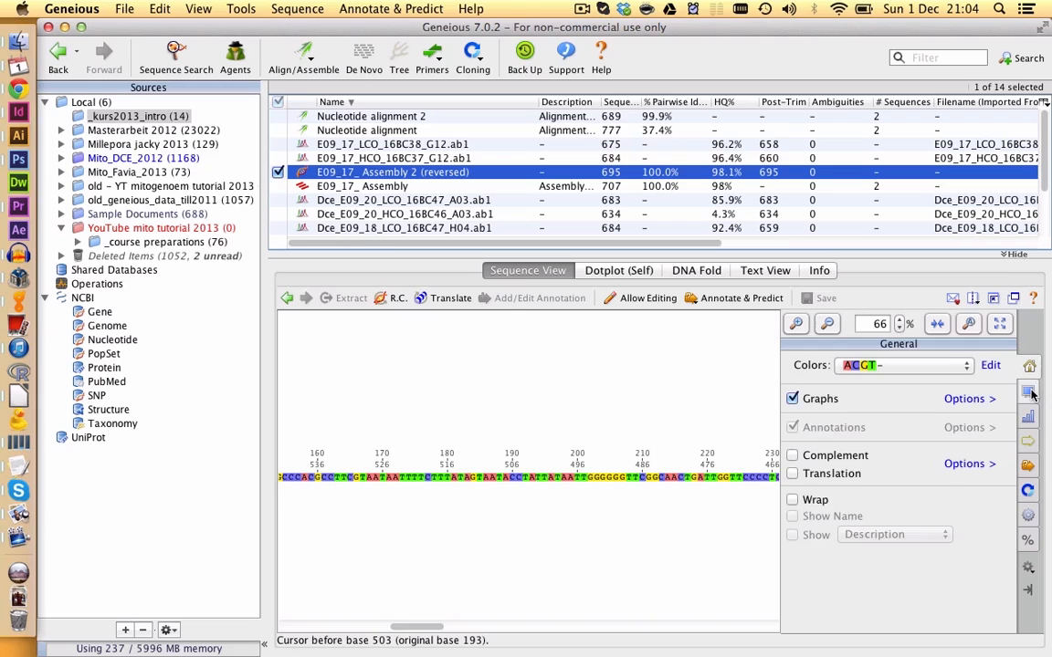
pyautogui.click(1030, 466)
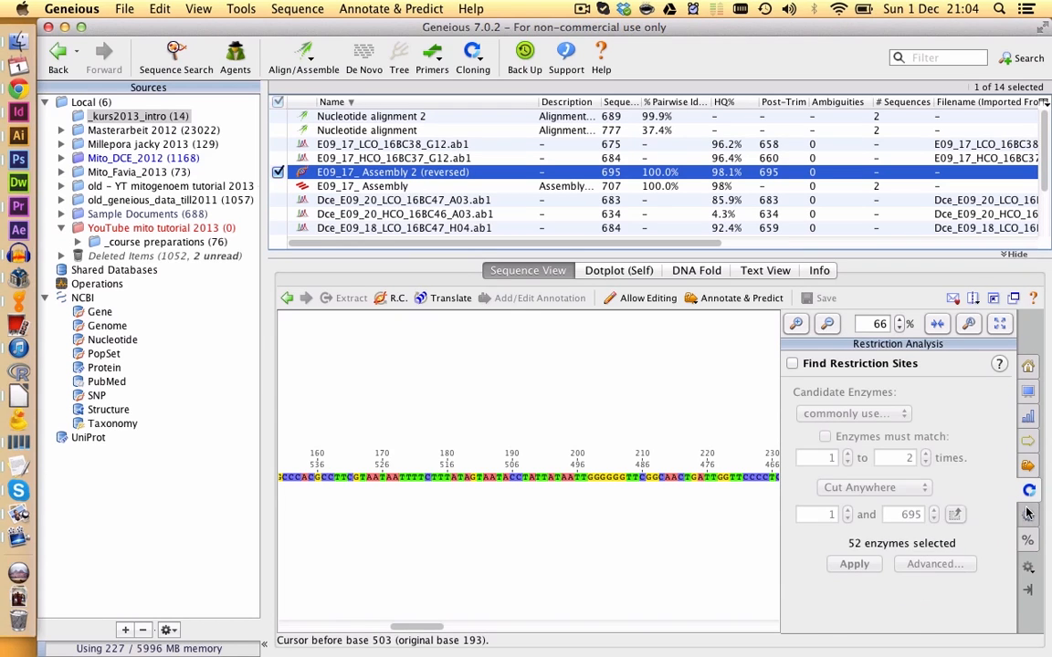
pyautogui.click(1027, 362)
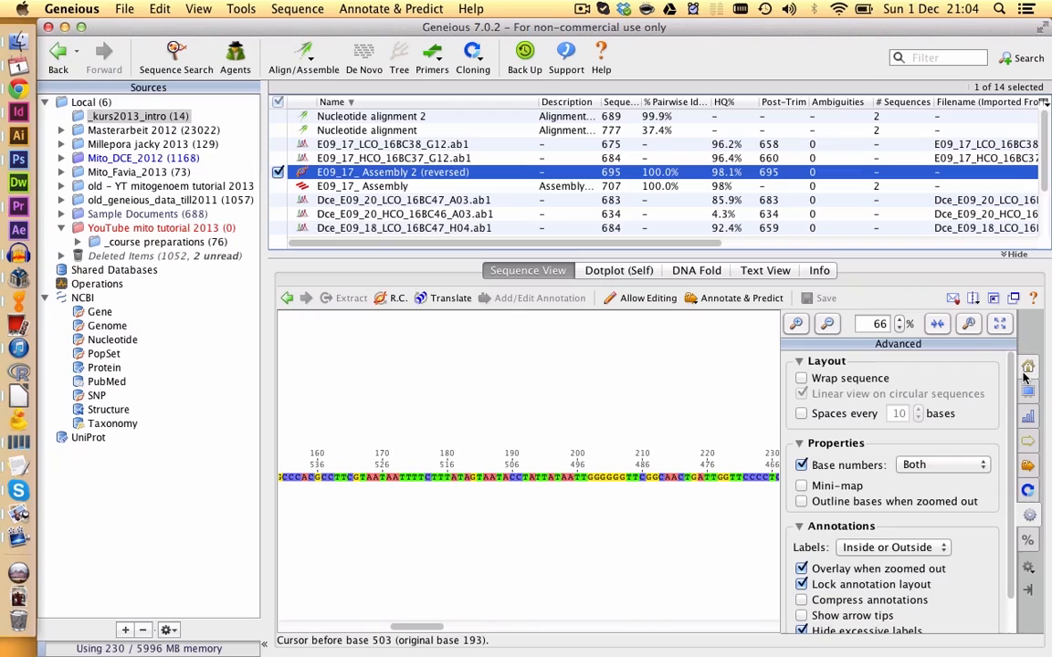
pyautogui.click(1026, 365)
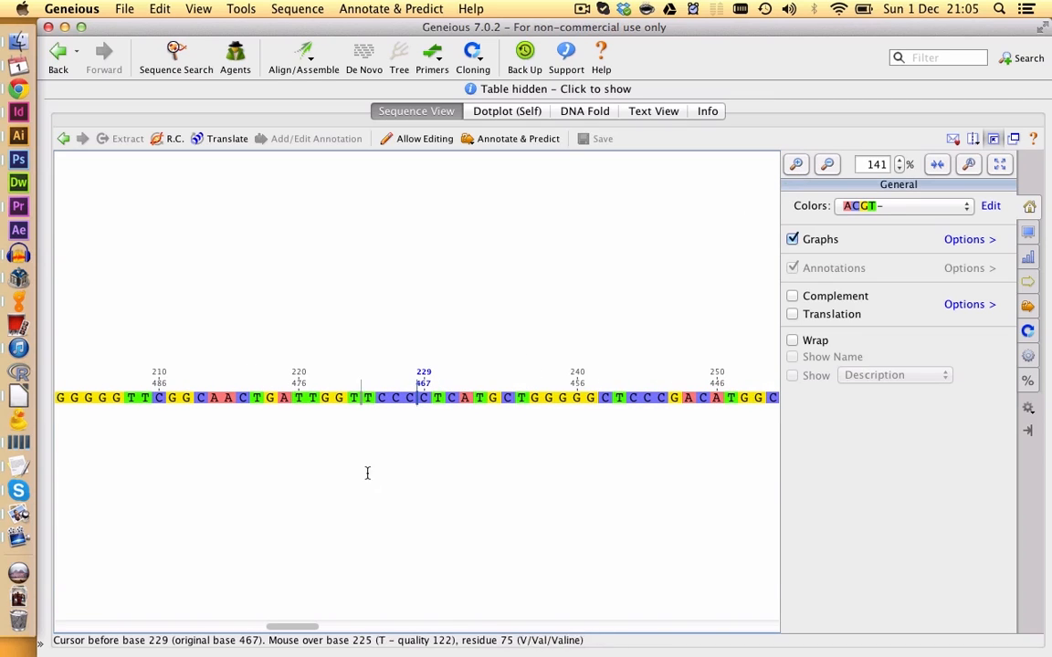
pyautogui.moveTo(493, 407)
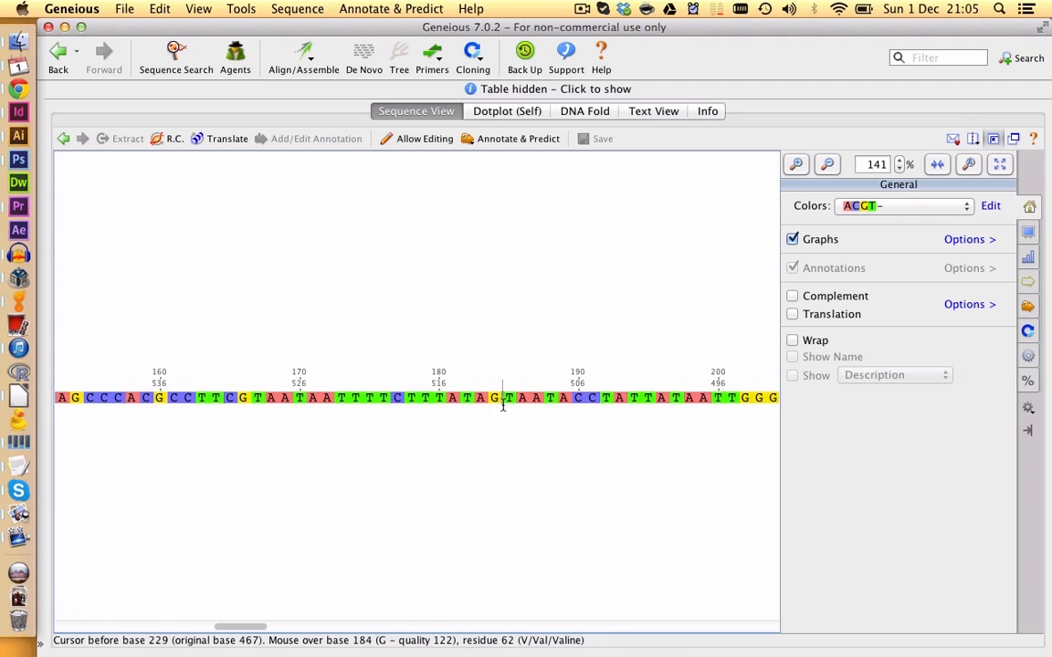
# Step: Scroll along the reversed assembly sequence to read its coloured bases
pyautogui.moveTo(241, 628); pyautogui.dragTo(354, 628)
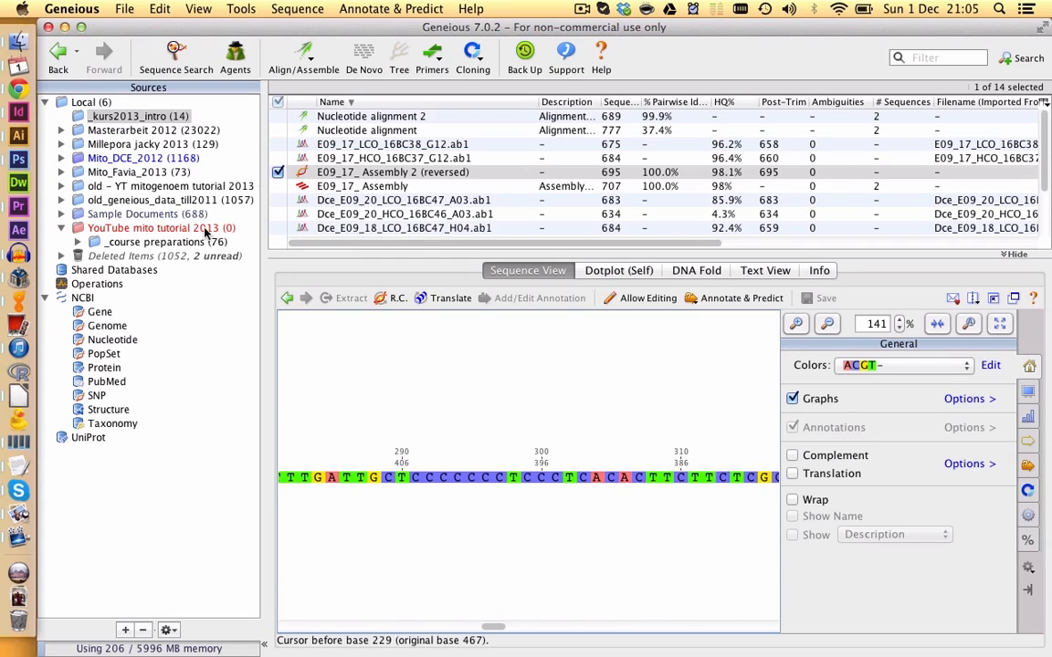
# Step: Create a new subfolder named '0 RAW data' under 'YouTube mito tutorial 2013' and select it
pyautogui.rightClick(162, 227)
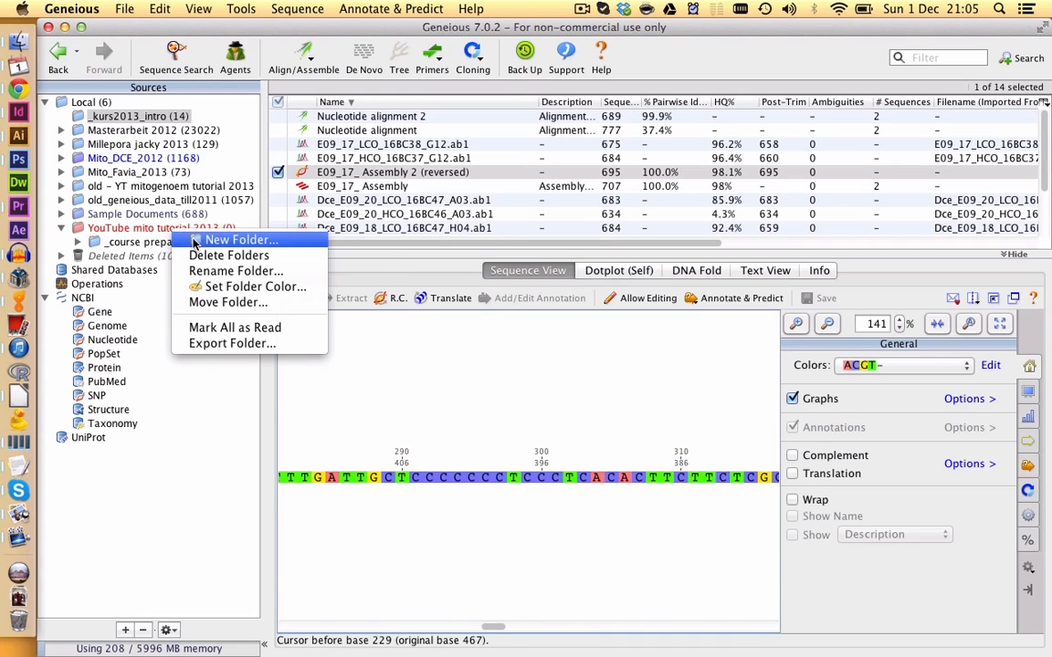
pyautogui.click(241, 239)
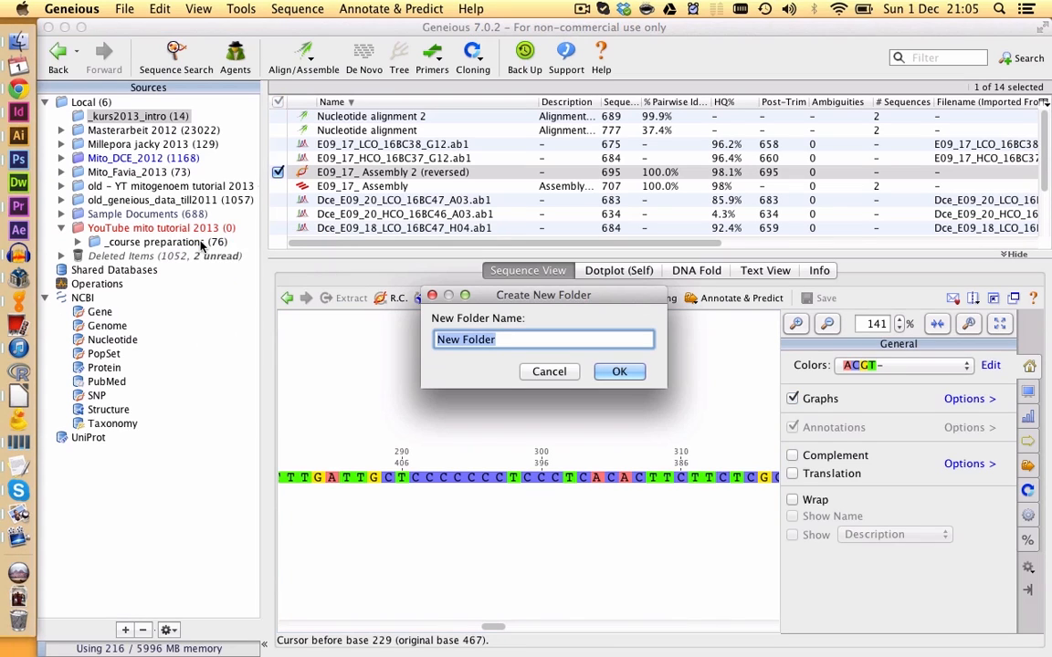
pyautogui.write('0')
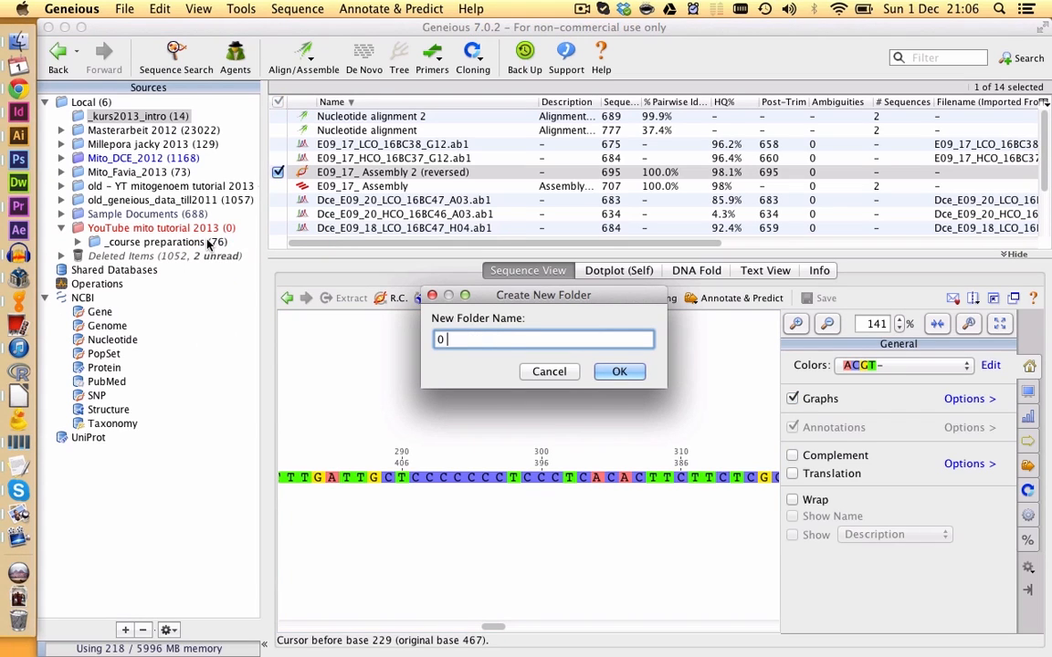
pyautogui.write('RAW data')
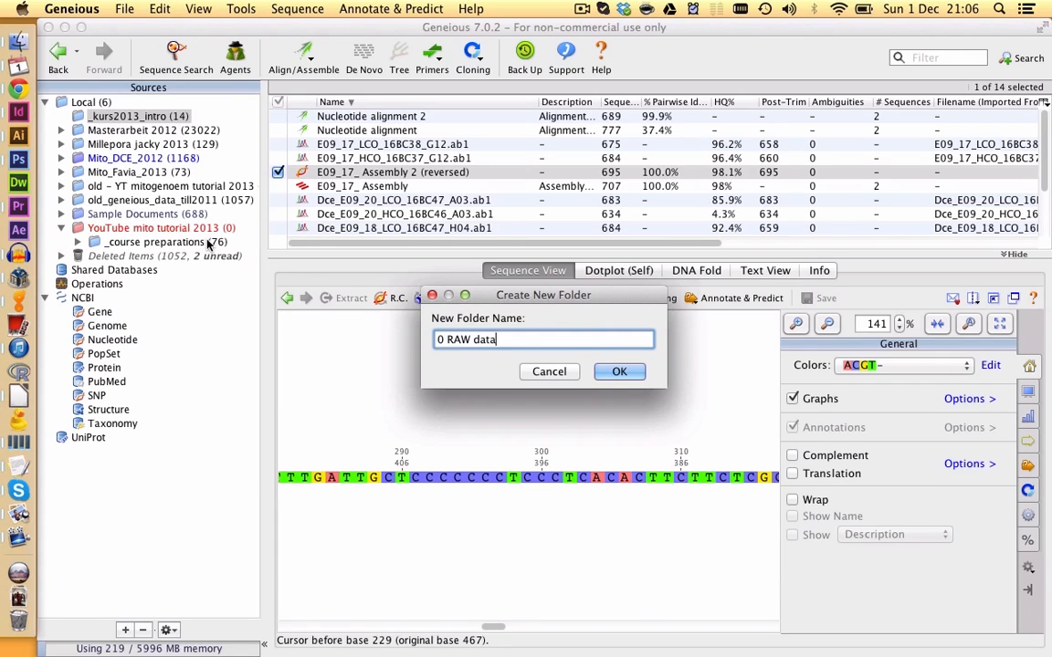
pyautogui.click(619, 373)
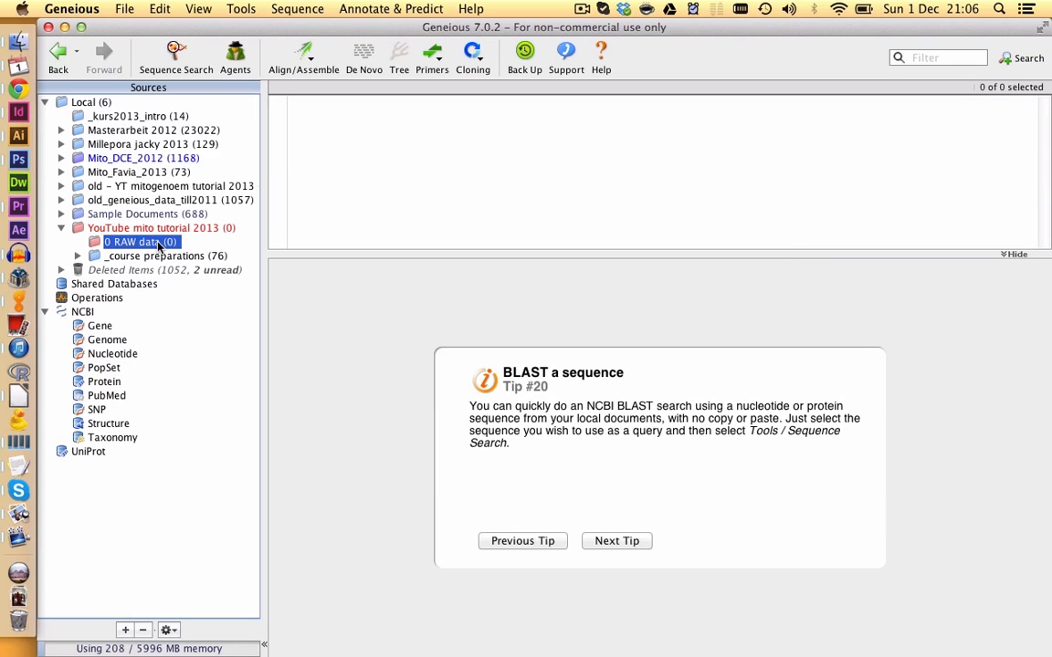
pyautogui.moveTo(108, 255)
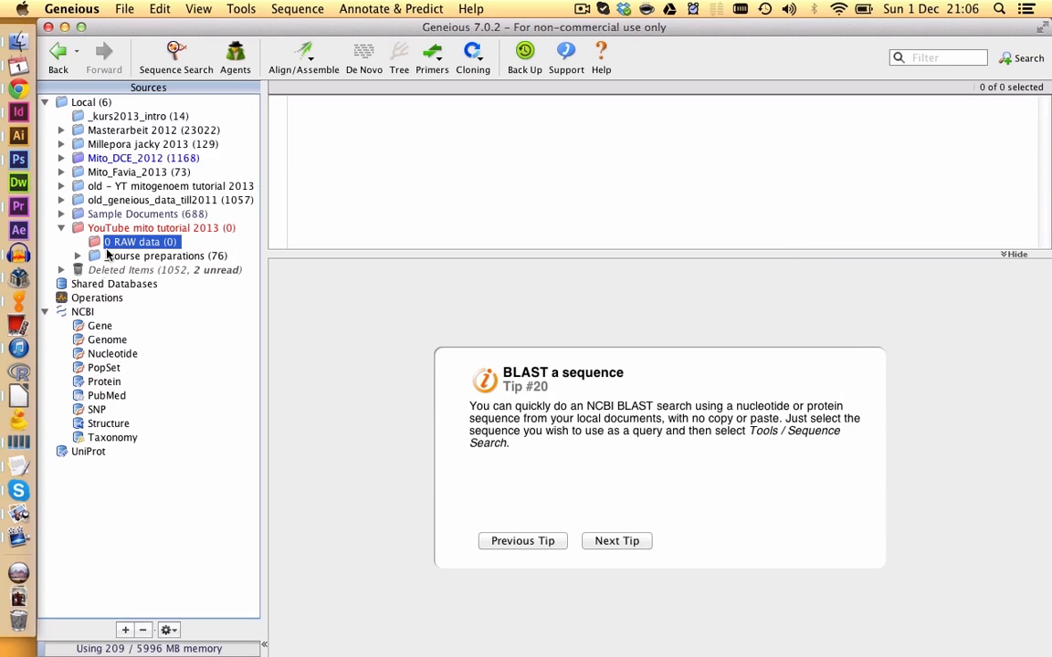
pyautogui.moveTo(113, 270)
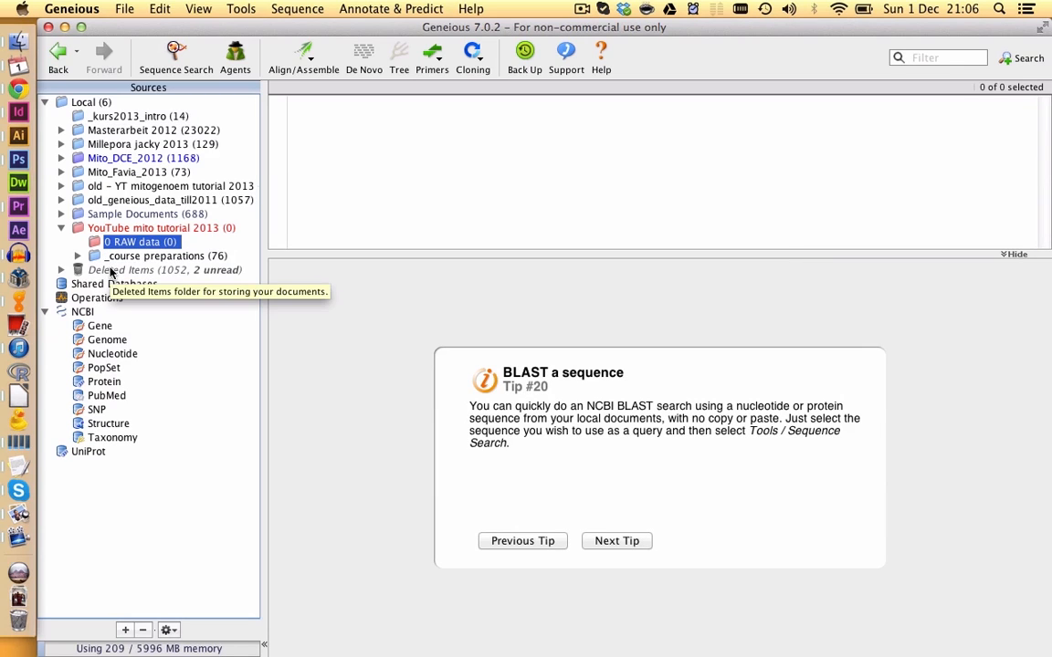
pyautogui.moveTo(124, 248)
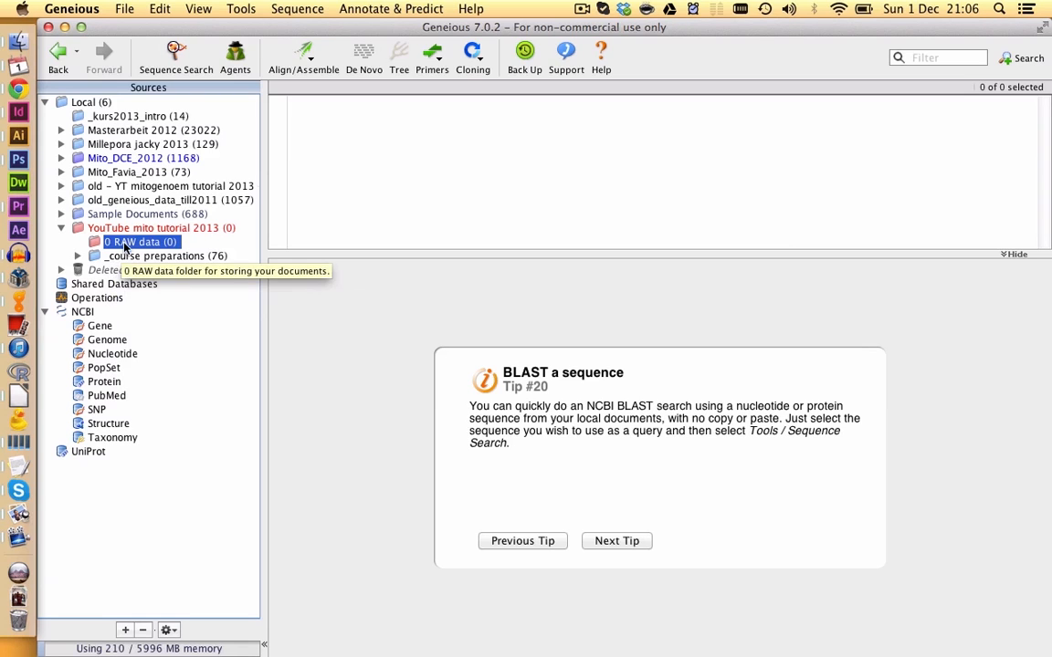
pyautogui.click(133, 11)
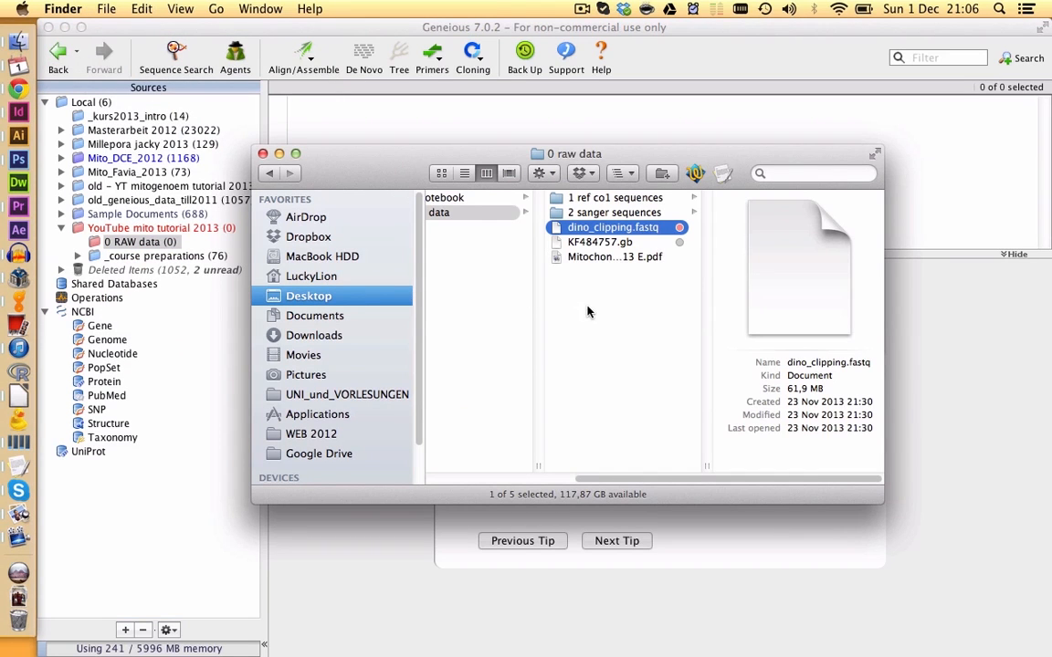
pyautogui.moveTo(564, 230)
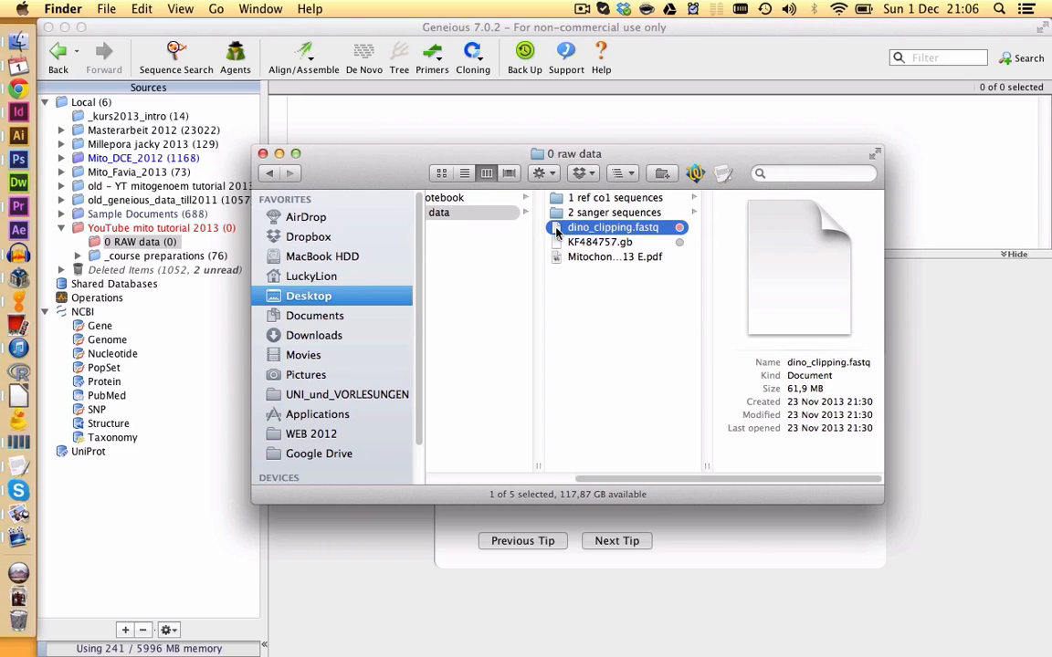
pyautogui.moveTo(493, 124)
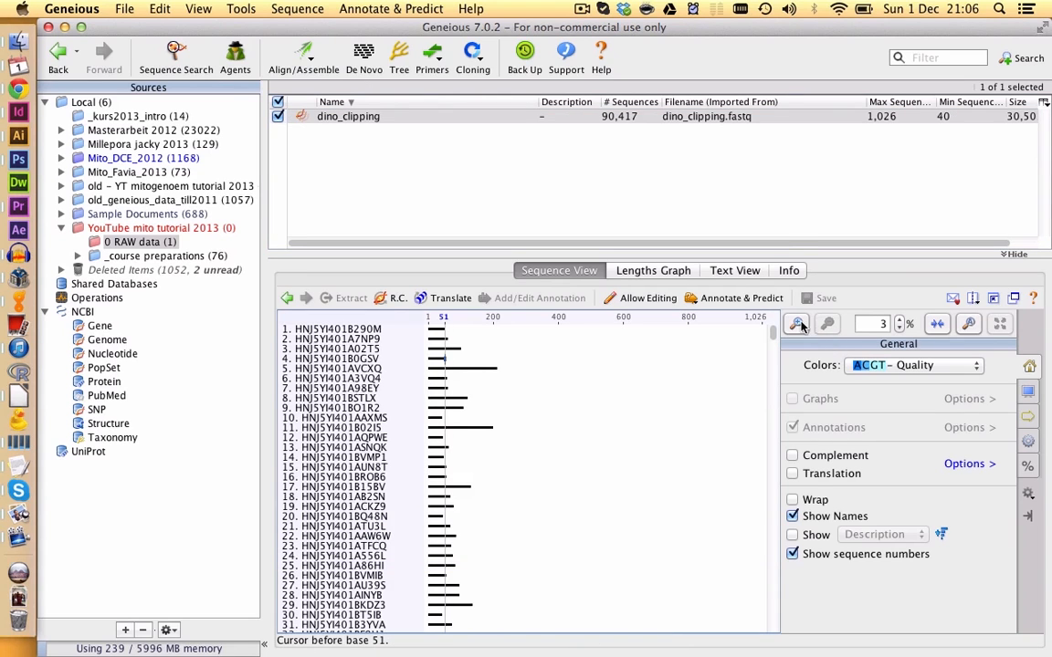
# Step: Enlarge the dino_clipping reads, colour bases by Quality and select a stretch of bases to inspect
pyautogui.click(796, 323)
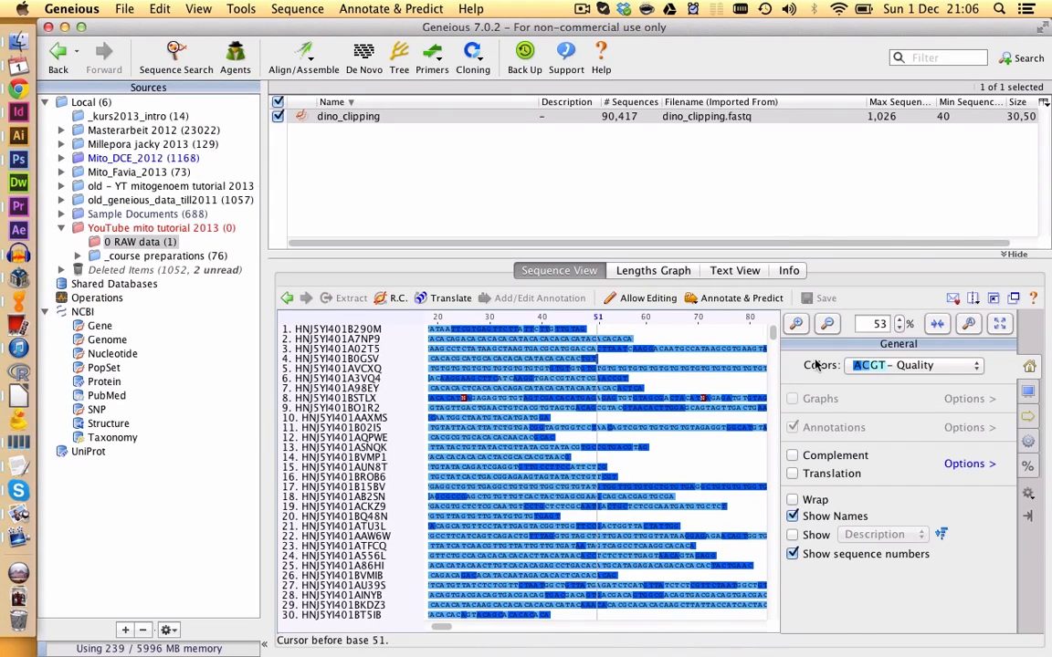
pyautogui.click(913, 365)
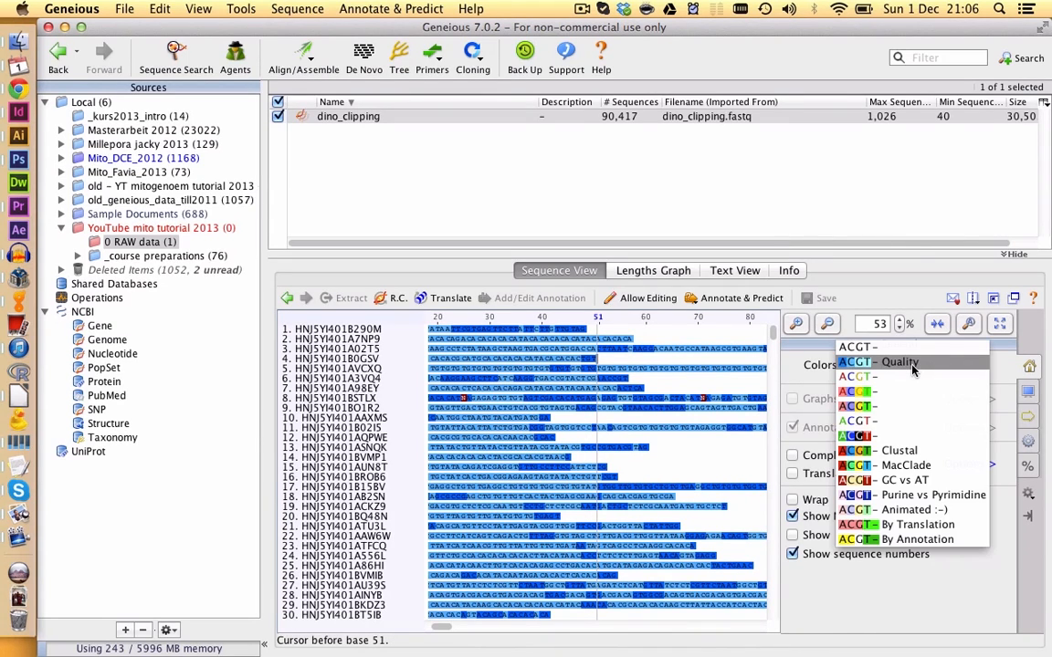
pyautogui.moveTo(909, 405)
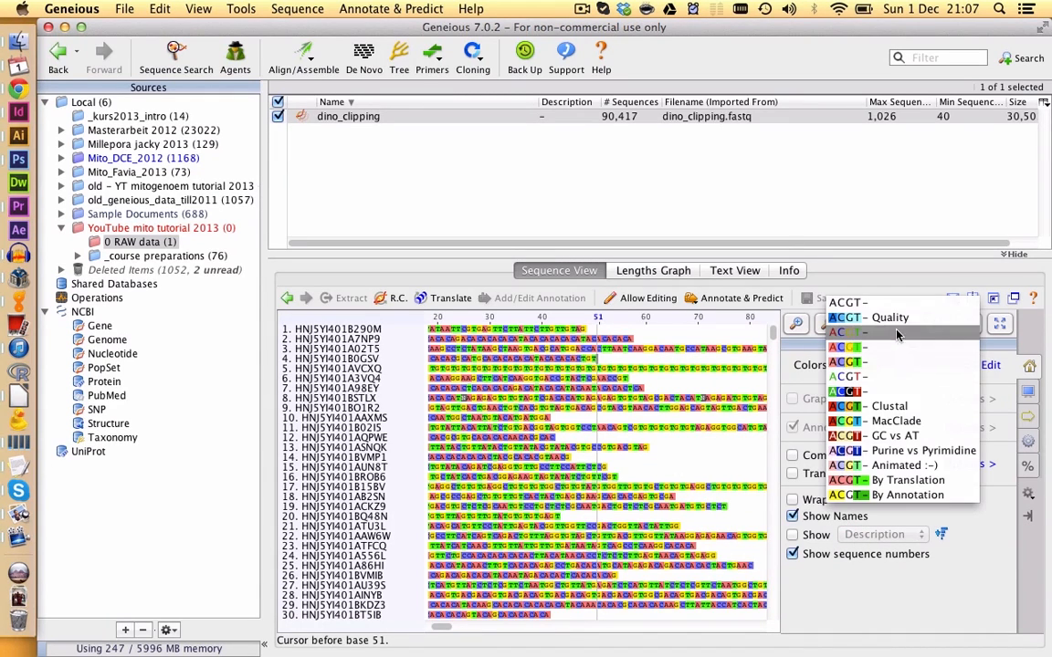
pyautogui.click(883, 317)
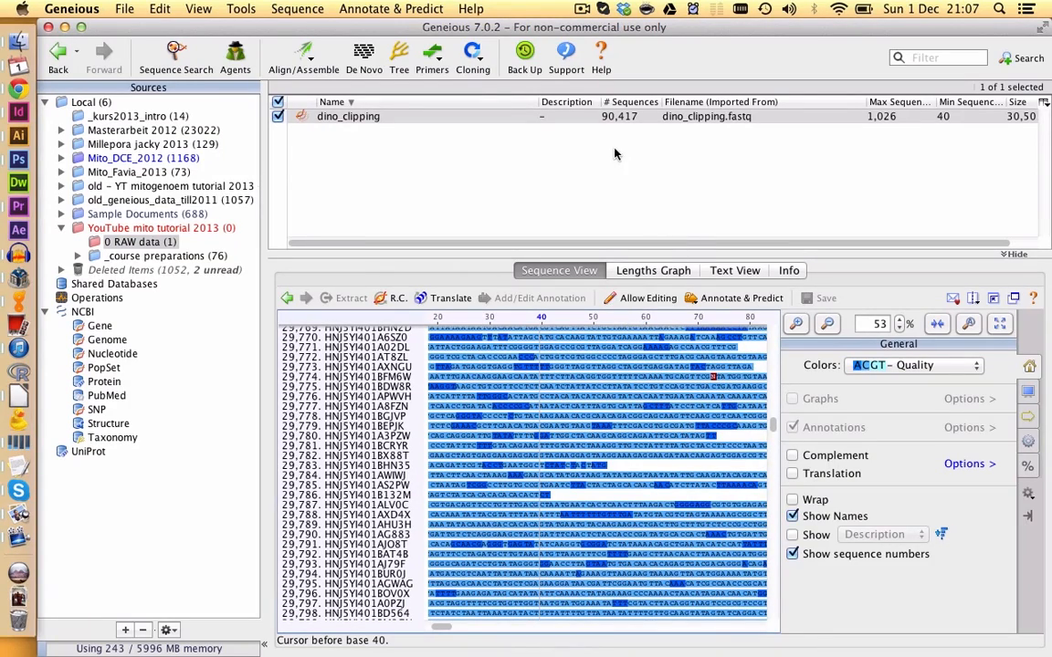
pyautogui.moveTo(607, 133)
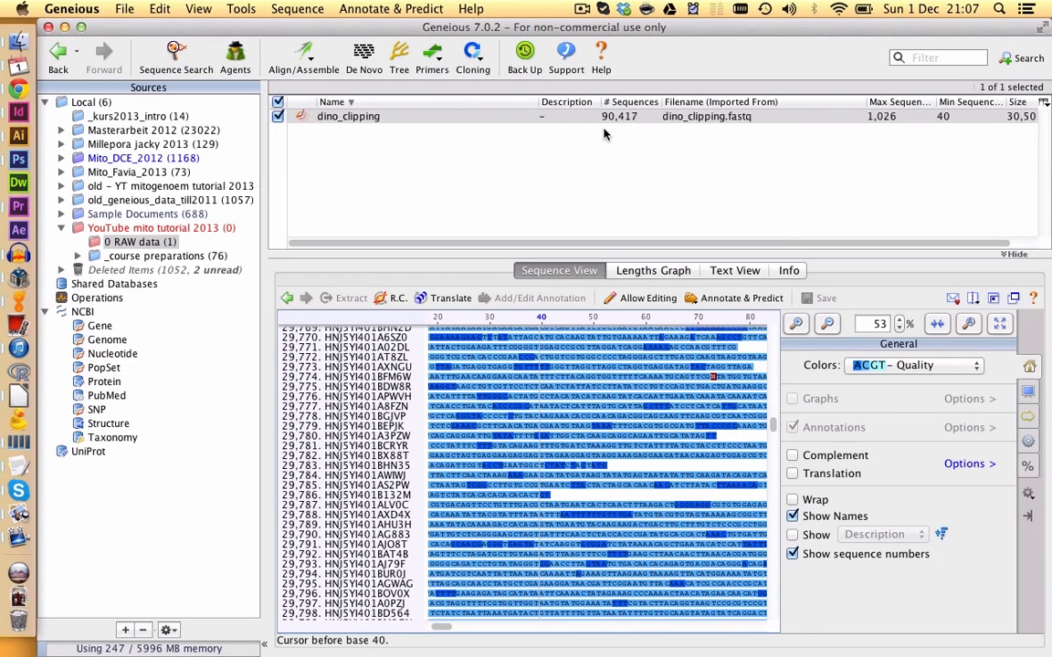
pyautogui.moveTo(489, 387); pyautogui.dragTo(610, 394)
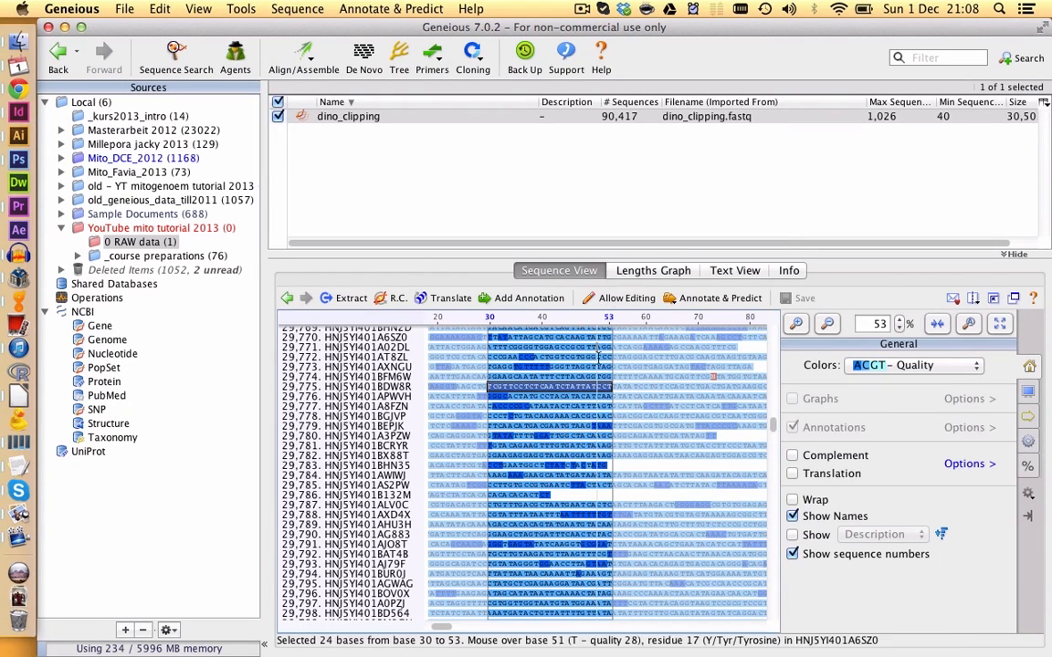
pyautogui.moveTo(566, 387)
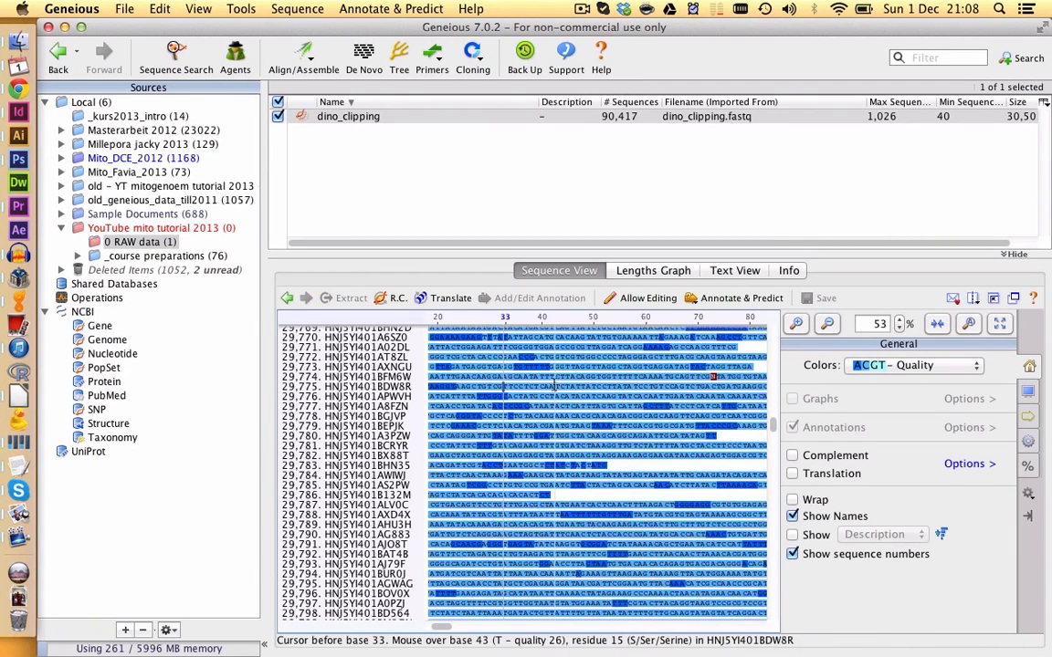
pyautogui.moveTo(511, 406)
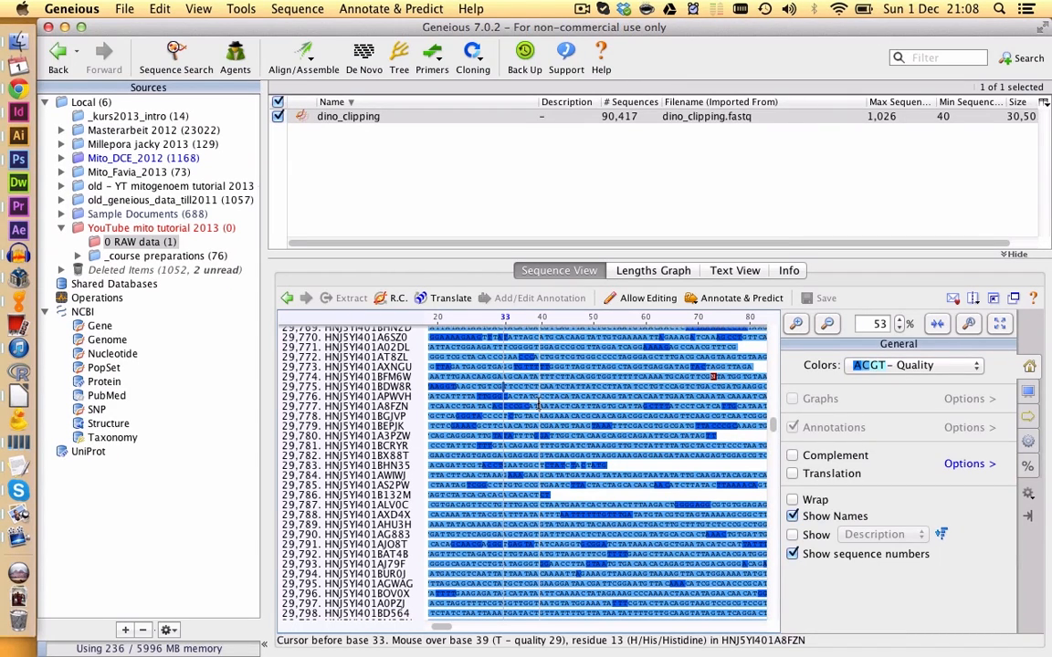
# Step: Run File > Back Up Data… to back up the local Geneious data and let it restart
pyautogui.click(131, 11)
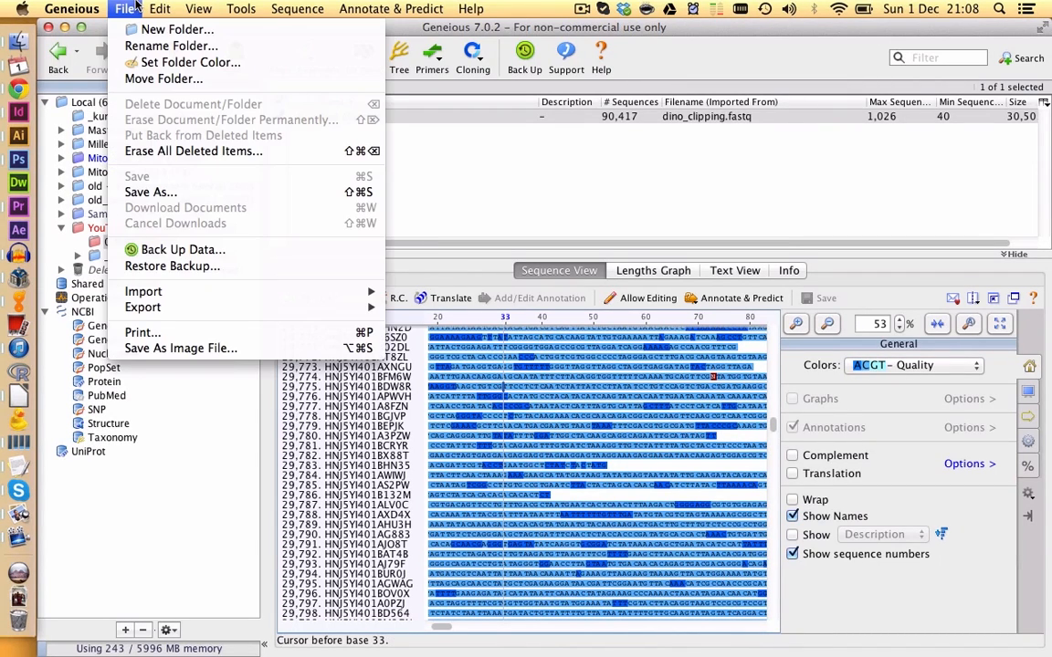
pyautogui.moveTo(183, 248)
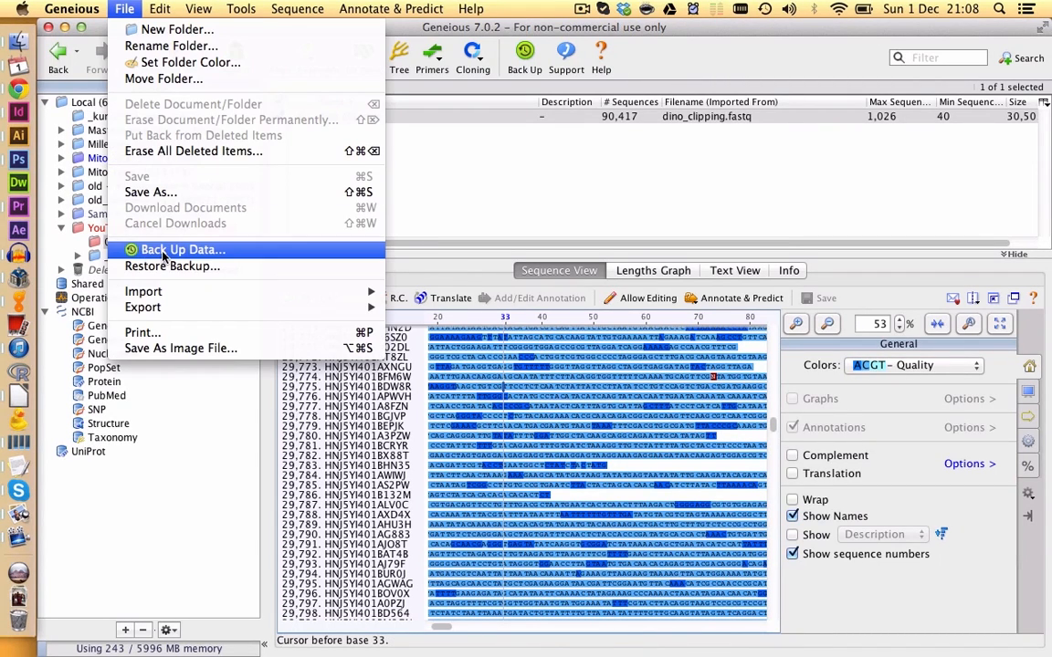
pyautogui.click(182, 249)
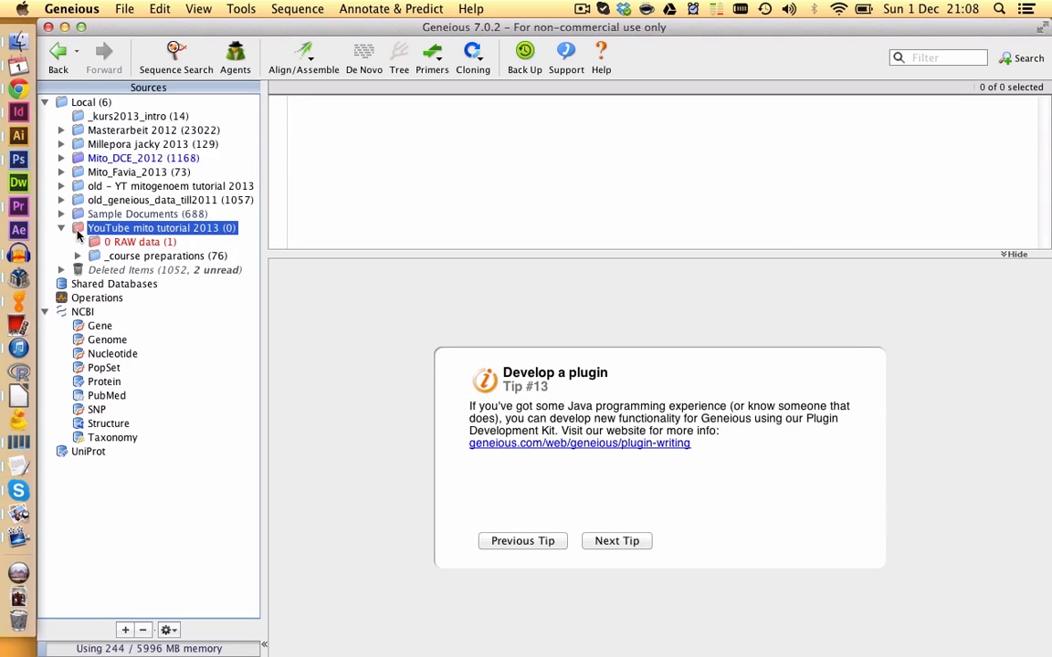
pyautogui.moveTo(194, 238)
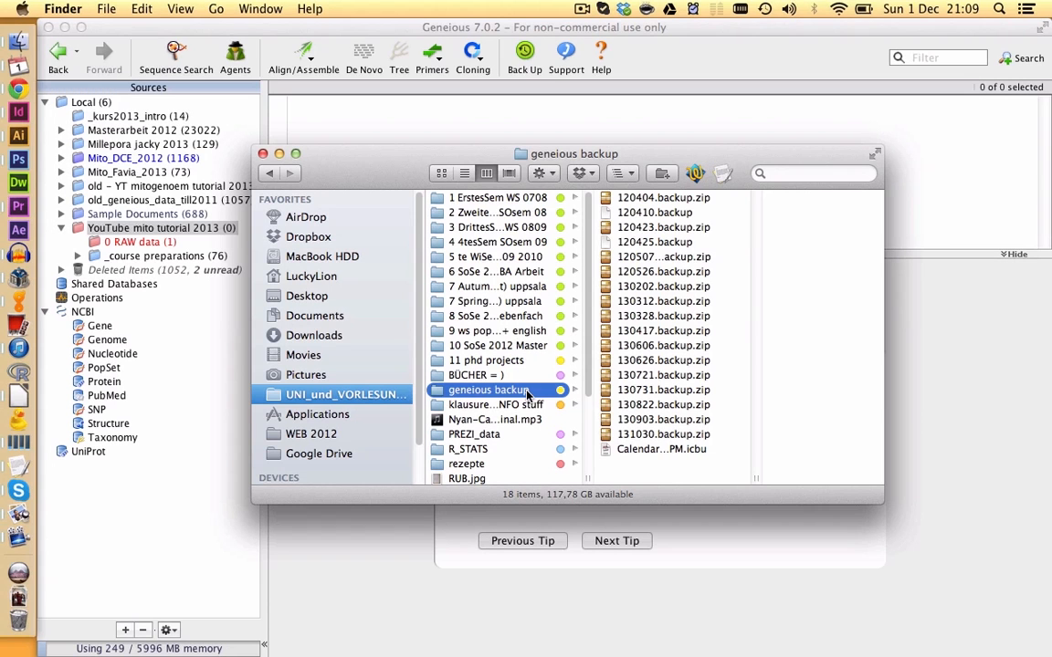
pyautogui.moveTo(535, 391)
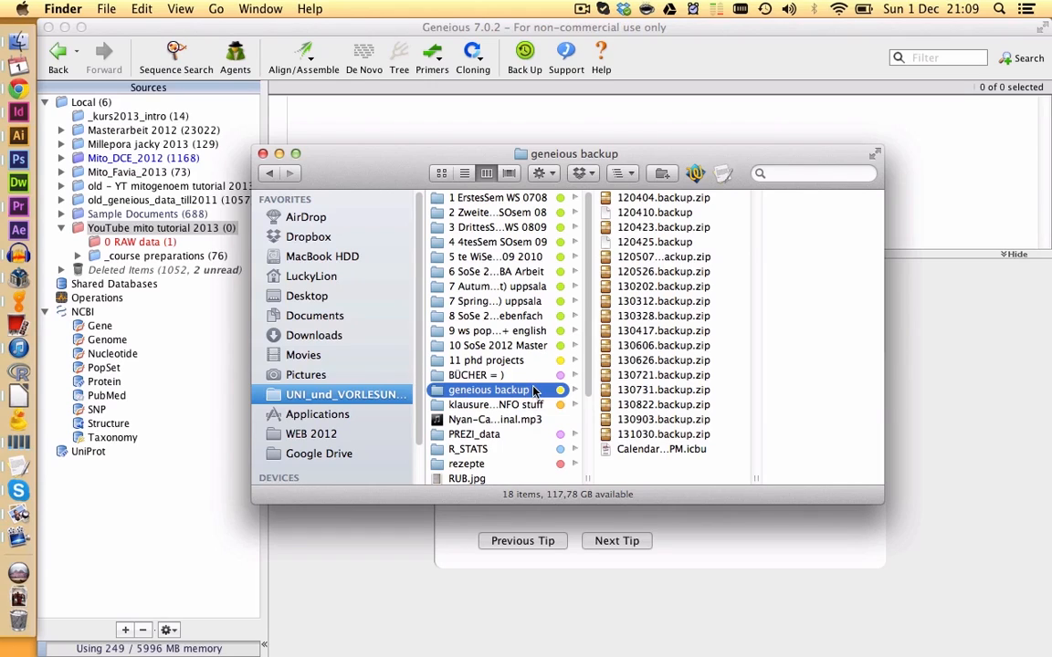
pyautogui.moveTo(529, 392)
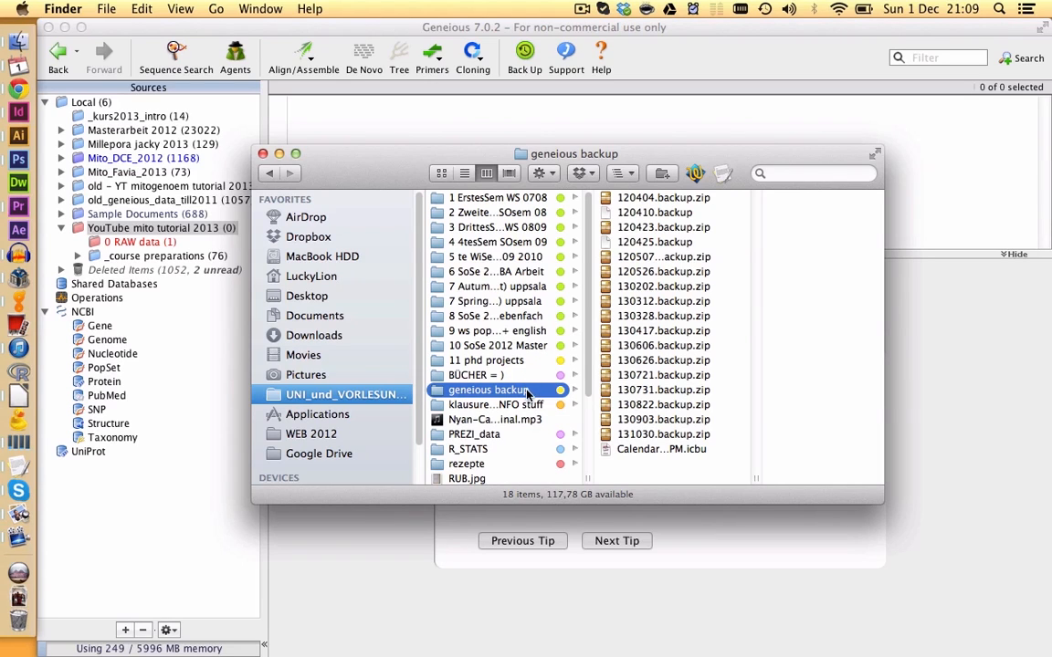
pyautogui.moveTo(537, 398)
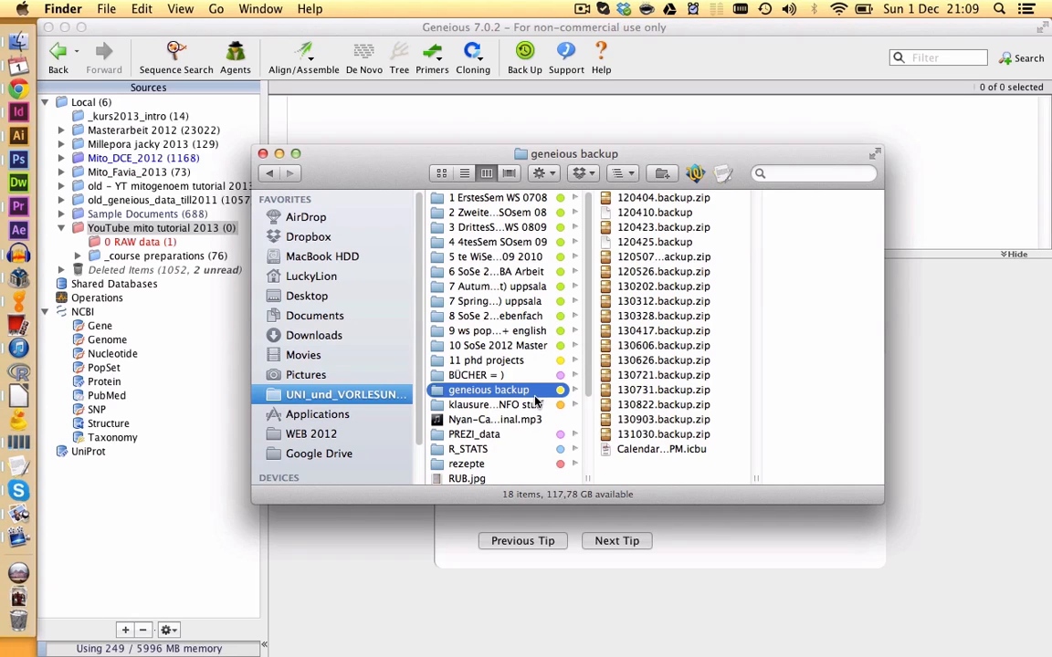
pyautogui.moveTo(548, 405)
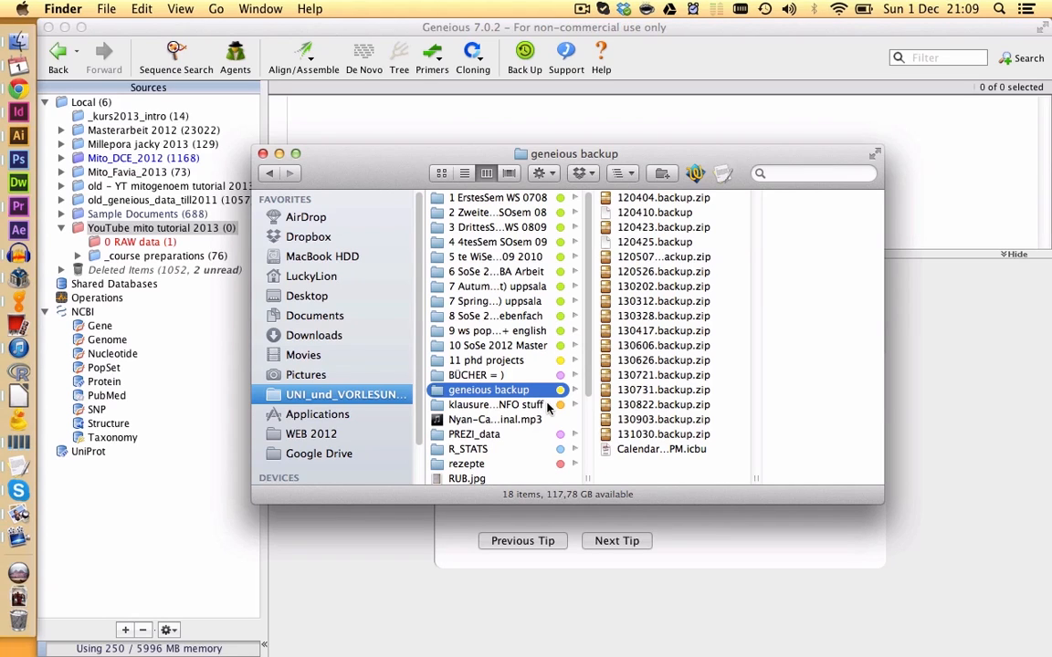
pyautogui.moveTo(641, 345)
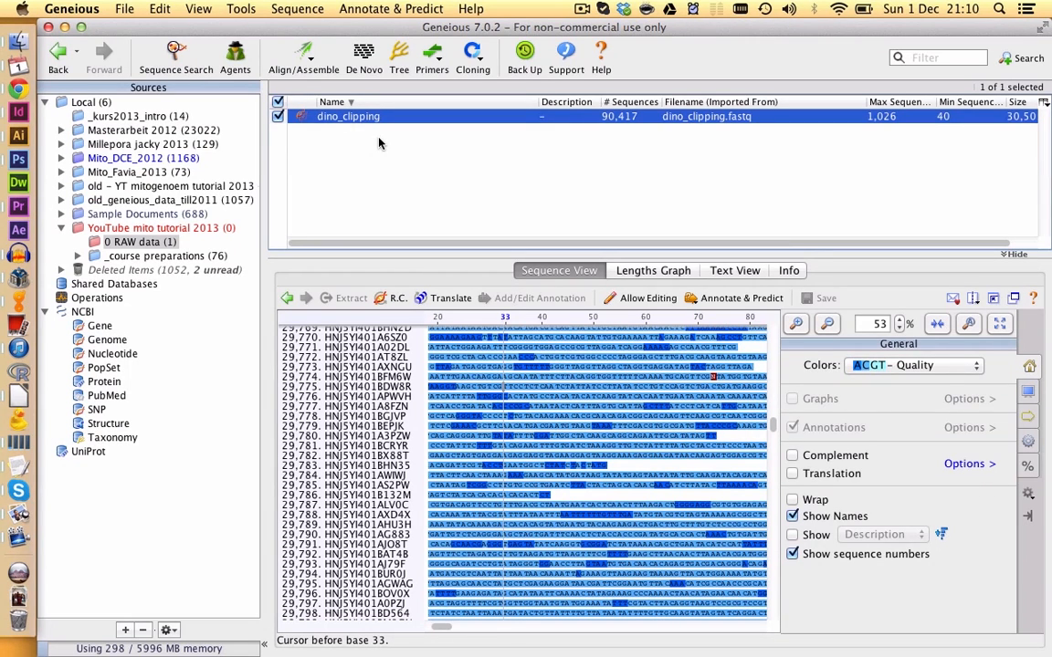
pyautogui.moveTo(390, 188)
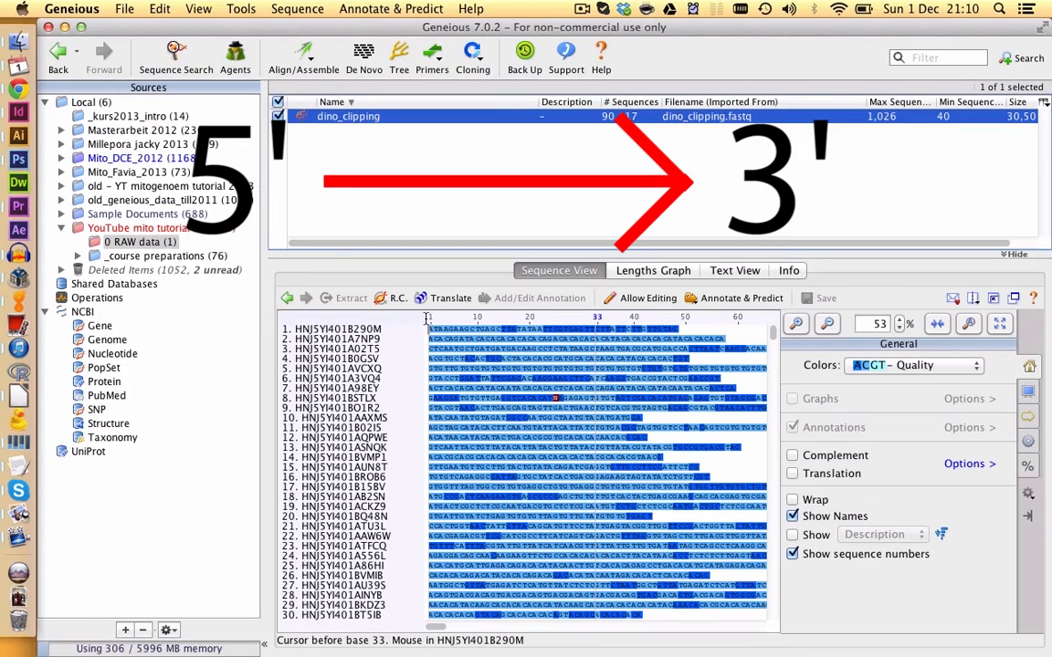
pyautogui.moveTo(655, 343)
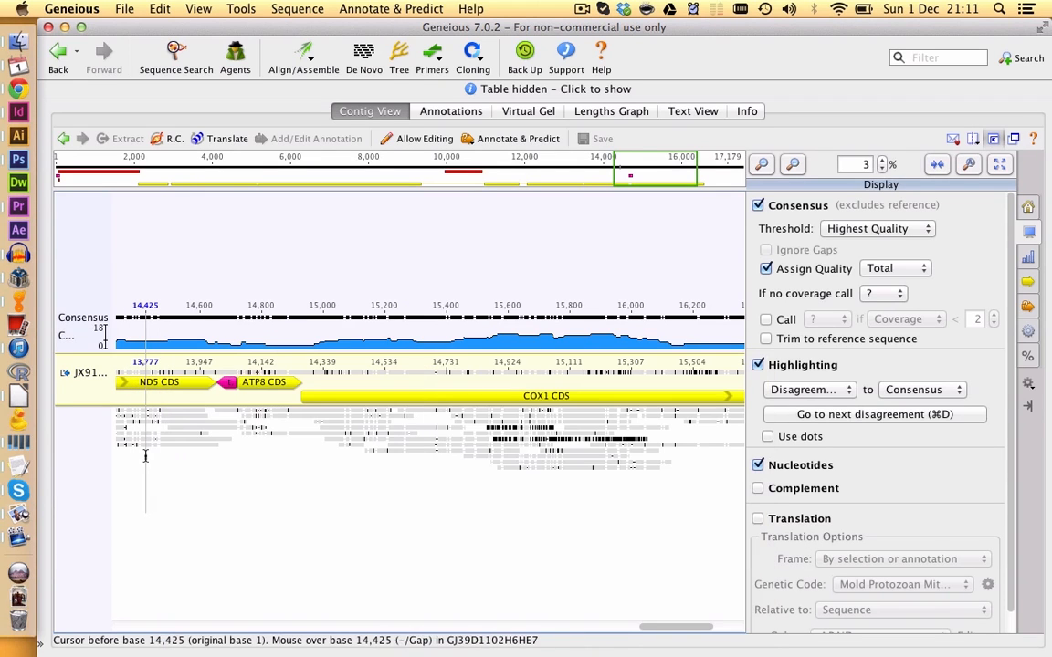
pyautogui.moveTo(363, 434)
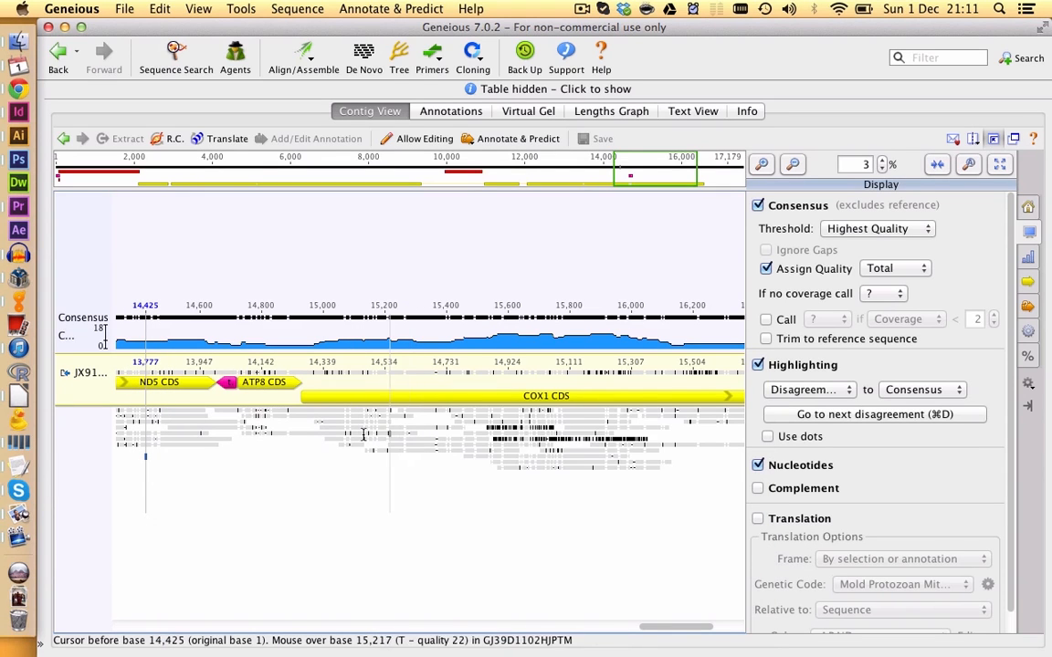
pyautogui.moveTo(411, 434)
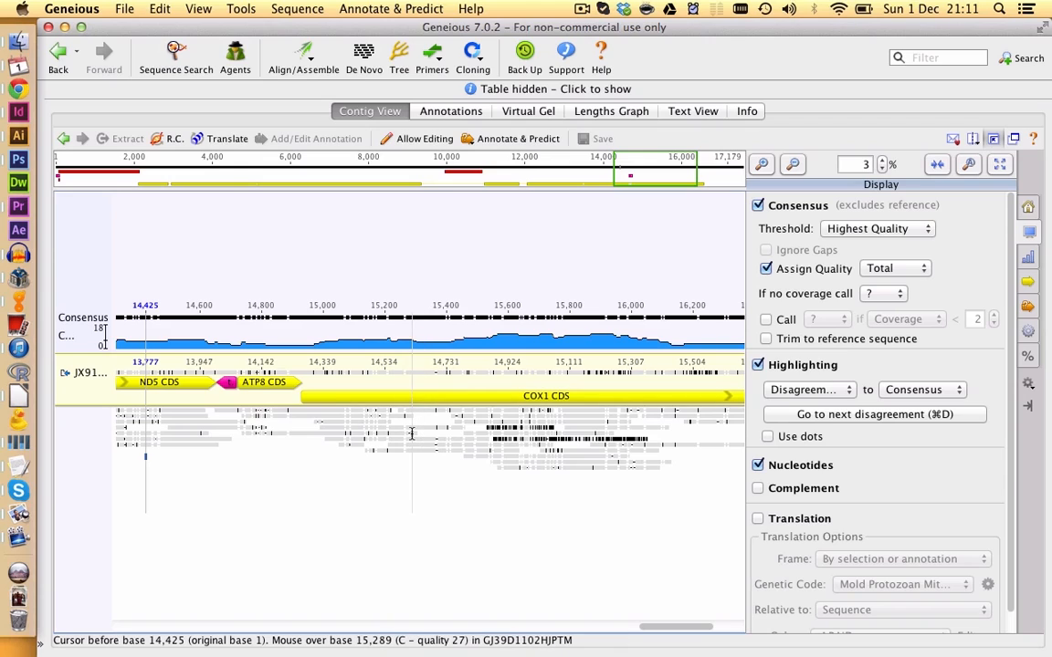
pyautogui.moveTo(430, 438)
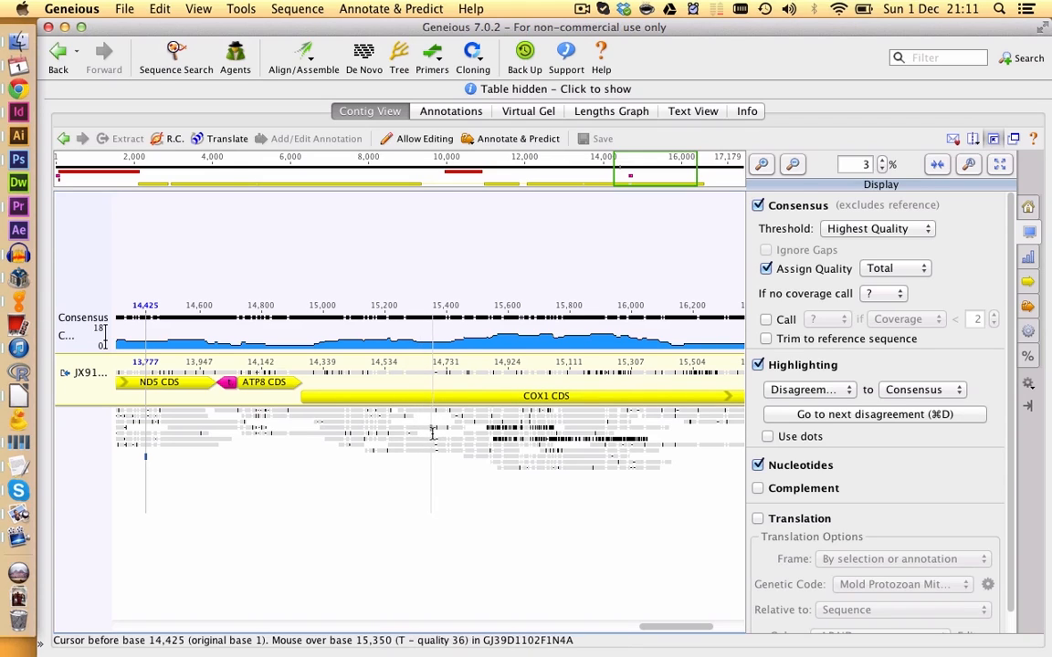
pyautogui.moveTo(431, 436)
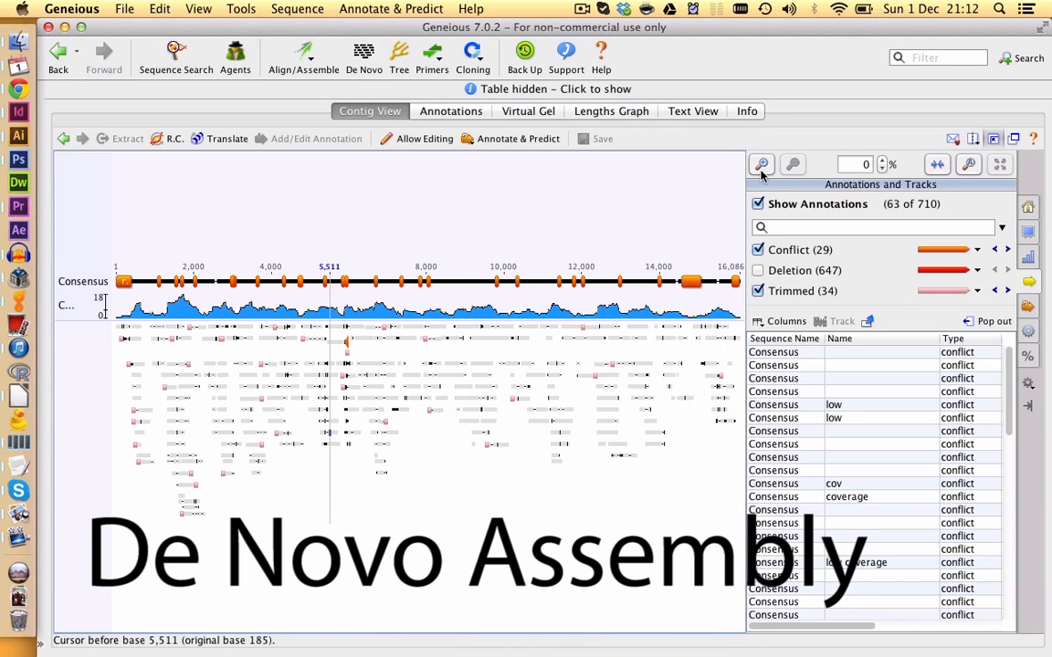
# Step: Zoom the de novo contig in twice around base 5,511 so aligned read bases become legible
pyautogui.click(759, 165)
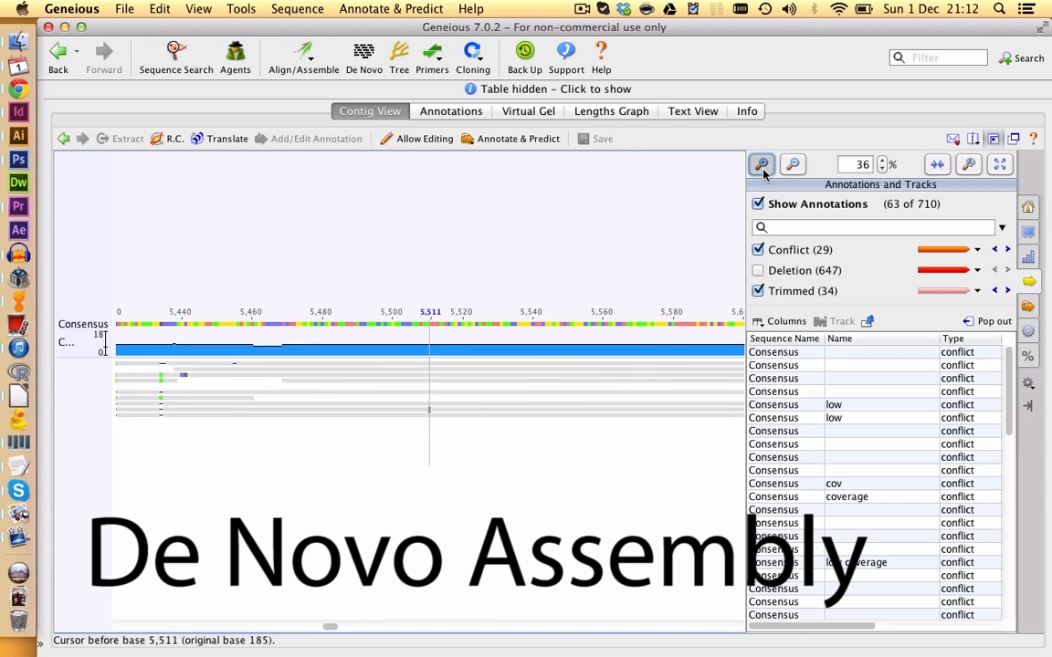
pyautogui.click(761, 164)
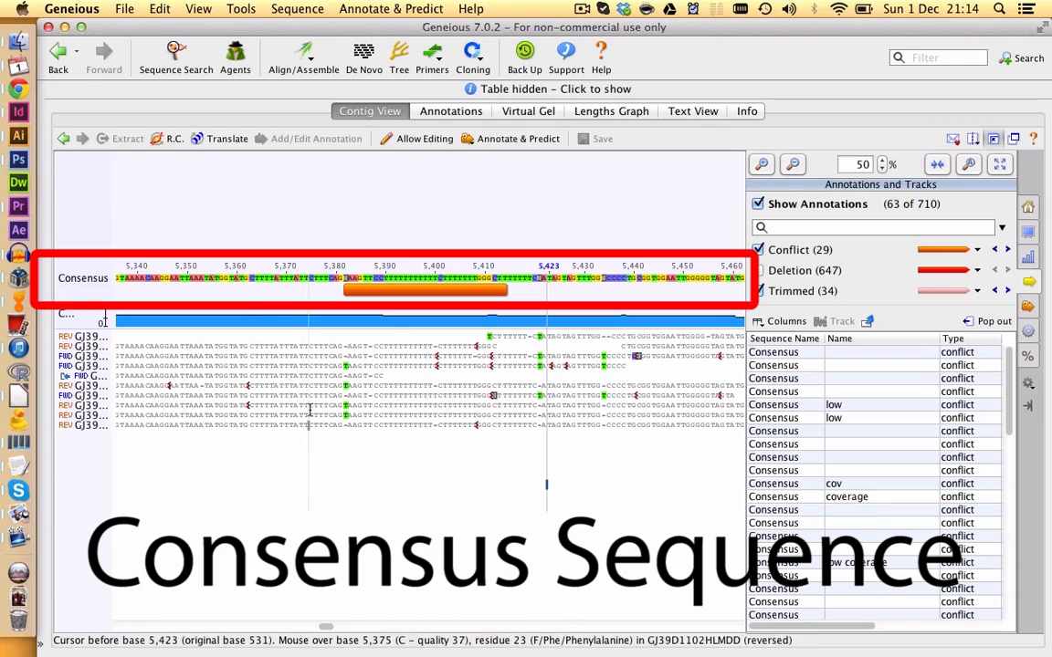
pyautogui.moveTo(294, 434)
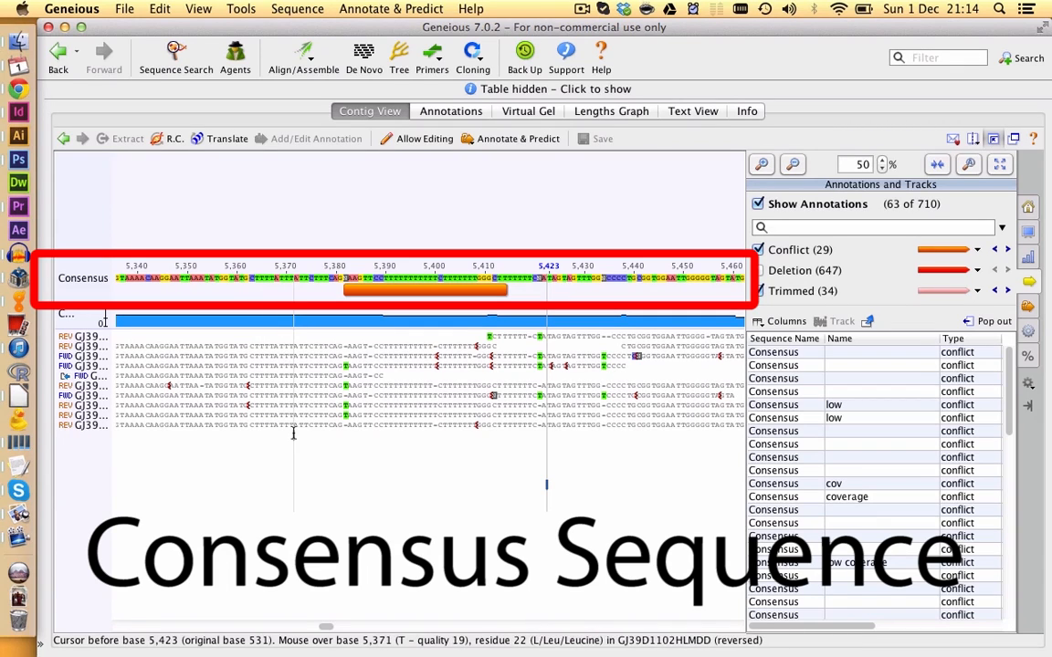